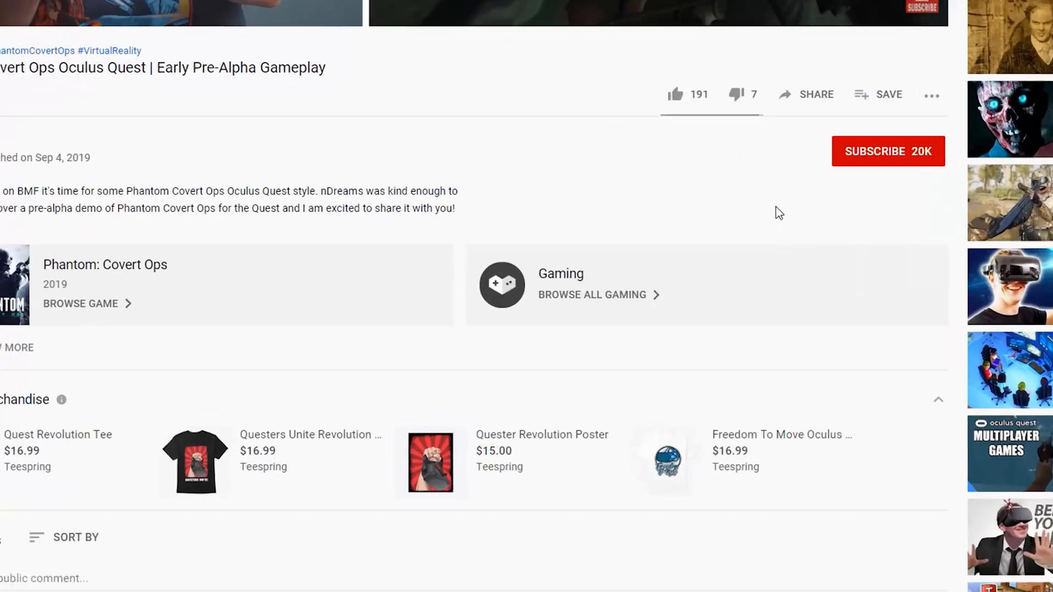
Step: Subscribe to the channel behind the Phantom: Covert Ops gameplay video
click(887, 151)
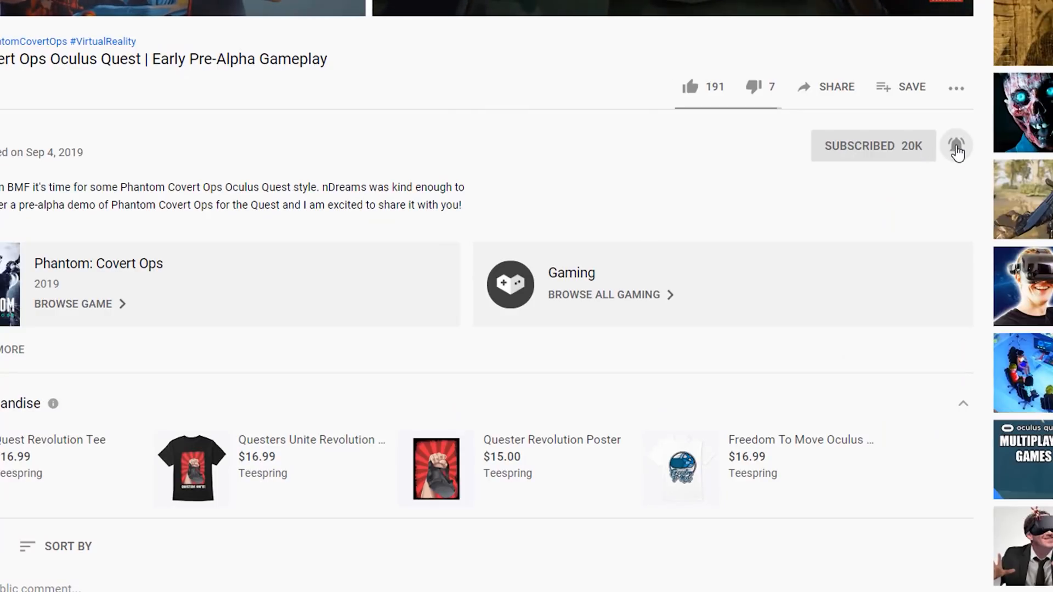